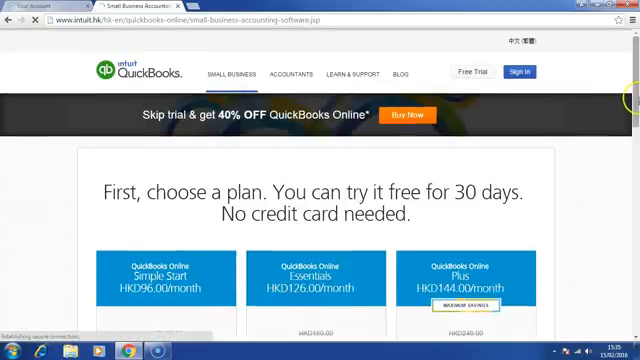
Step: Scroll the pricing page to the QuickBooks Online Plus plan and its free-trial option
{"action": "scroll", "scroll_direction": "down", "scroll_amount": 3}
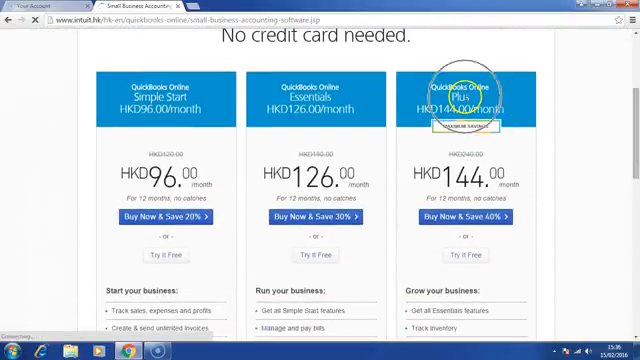
{"action": "mouse_move", "coordinate": [481, 256]}
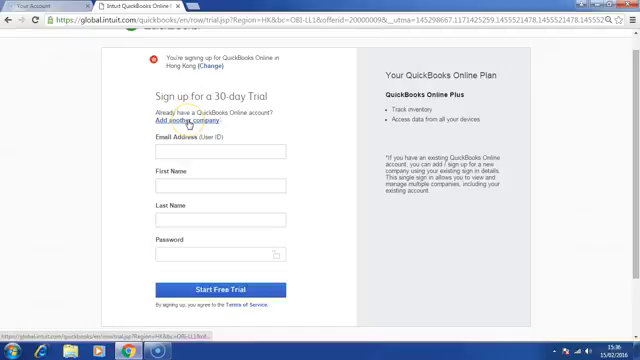
Step: Choose 'Add another company' to launch the setup wizard at Basic Info
{"action": "left_click", "coordinate": [180, 123]}
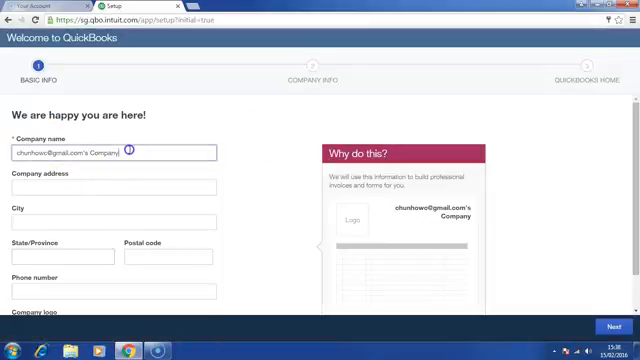
Step: Name the company 'My international company' and continue to the Company Info step
{"action": "type", "text": "My"}
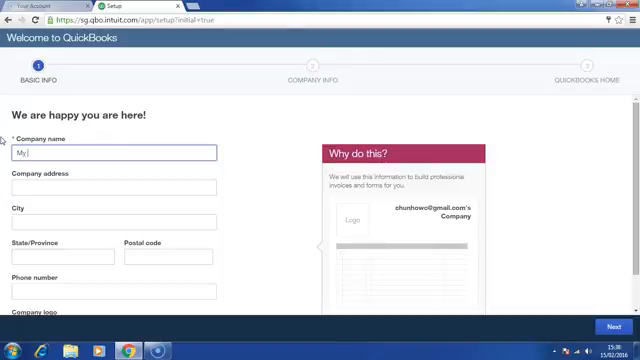
{"action": "type", "text": "international company"}
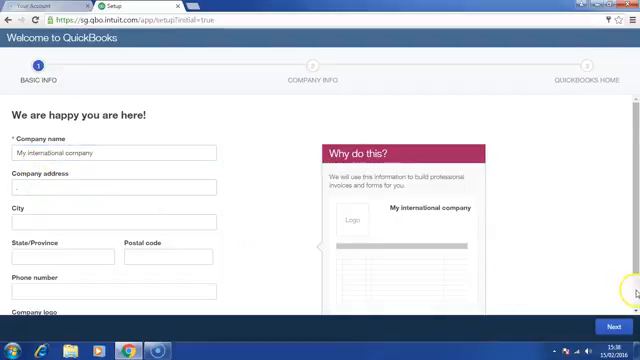
{"action": "scroll", "scroll_direction": "down", "scroll_amount": 3}
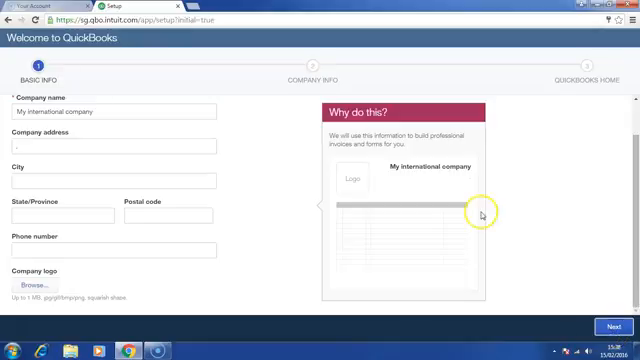
{"action": "left_click", "coordinate": [612, 326]}
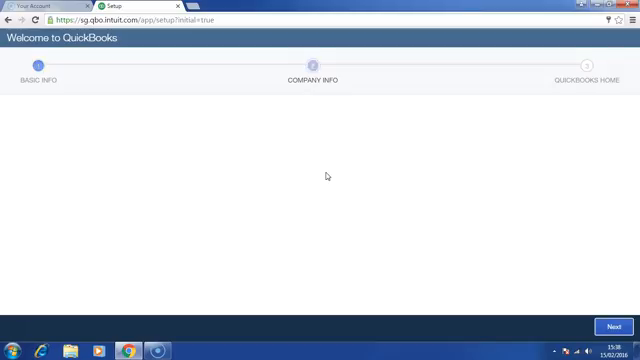
Step: Enter industry Retail Trade, state WP, products and services, and private limited company type
{"action": "left_click", "coordinate": [611, 327]}
{"action": "type", "text": "Retail Trade"}
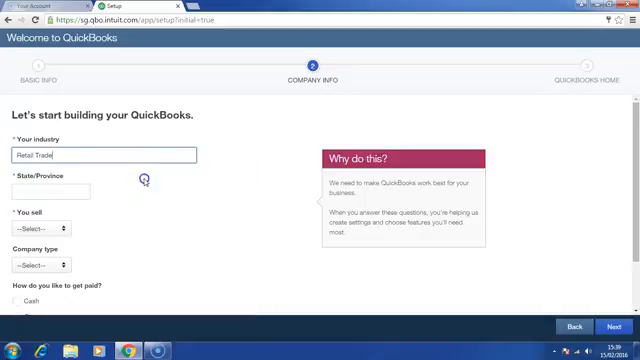
{"action": "left_click", "coordinate": [50, 193]}
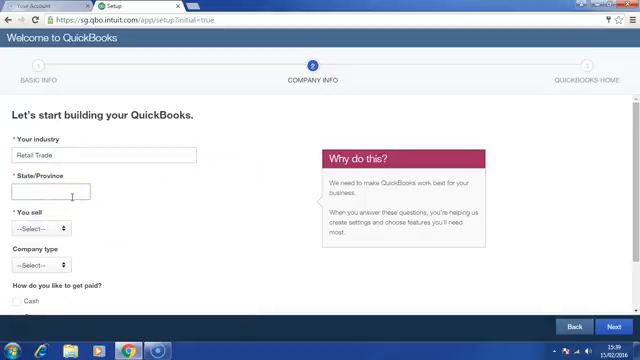
{"action": "type", "text": "WP"}
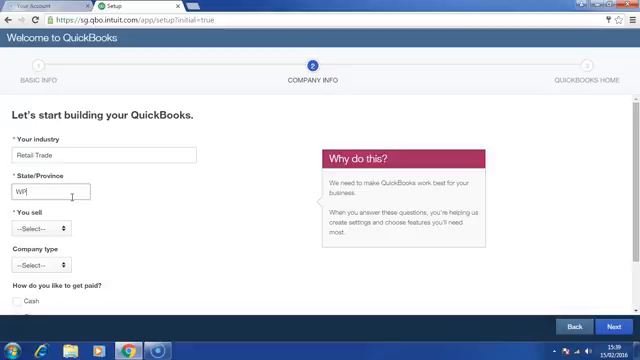
{"action": "left_click", "coordinate": [42, 232]}
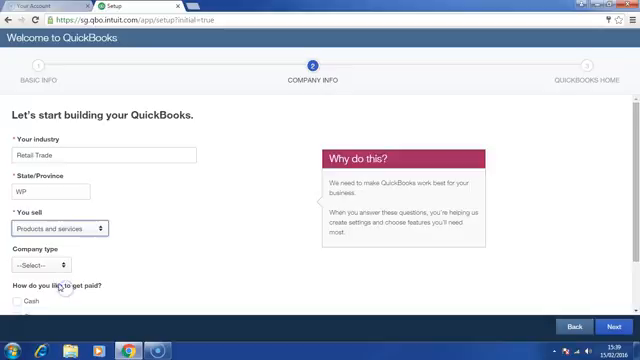
{"action": "left_click", "coordinate": [40, 265]}
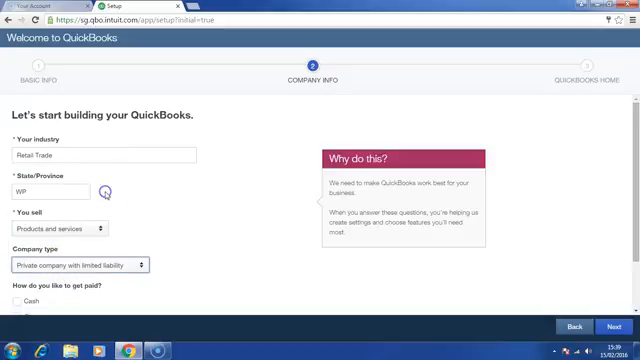
{"action": "scroll", "scroll_direction": "down", "scroll_amount": 3}
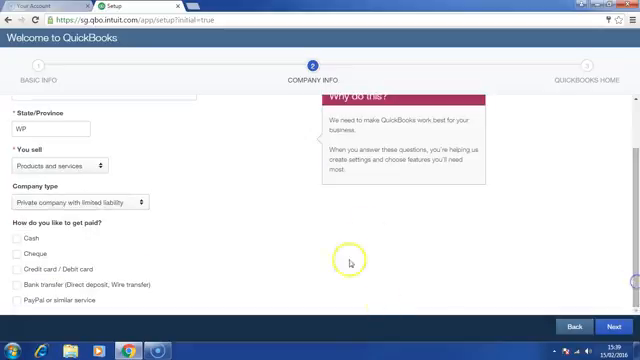
{"action": "mouse_move", "coordinate": [20, 257]}
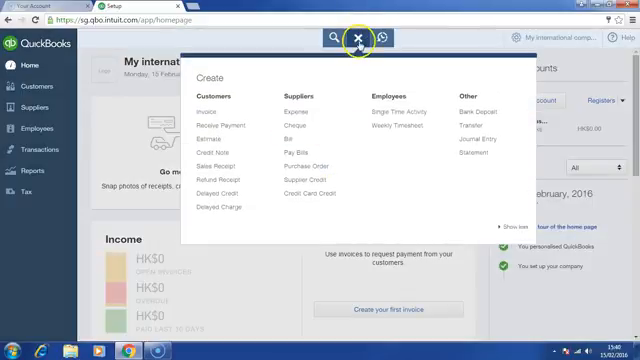
Step: Close the Create panel on the home page and open the transaction search
{"action": "left_click", "coordinate": [358, 37]}
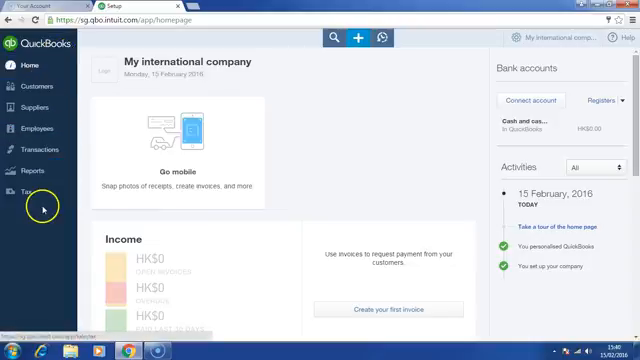
{"action": "mouse_move", "coordinate": [40, 92]}
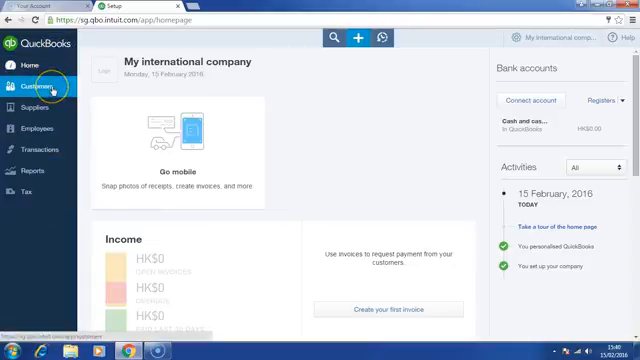
{"action": "mouse_move", "coordinate": [40, 107]}
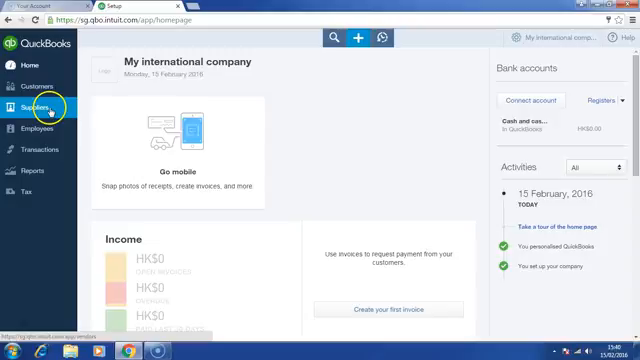
{"action": "mouse_move", "coordinate": [35, 151]}
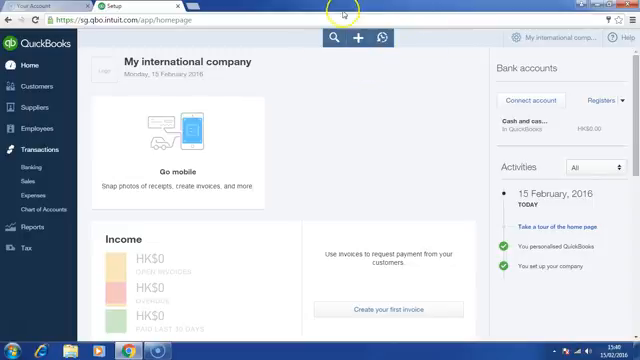
{"action": "left_click", "coordinate": [331, 38]}
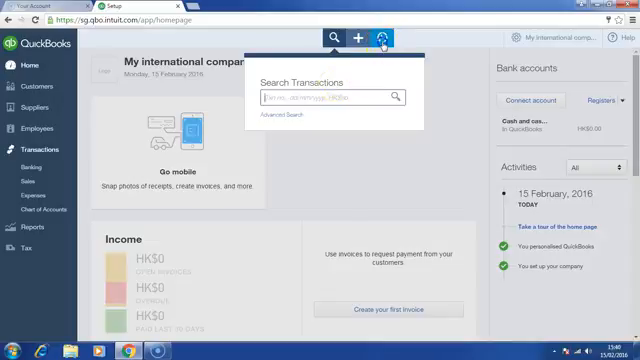
{"action": "left_click", "coordinate": [393, 37]}
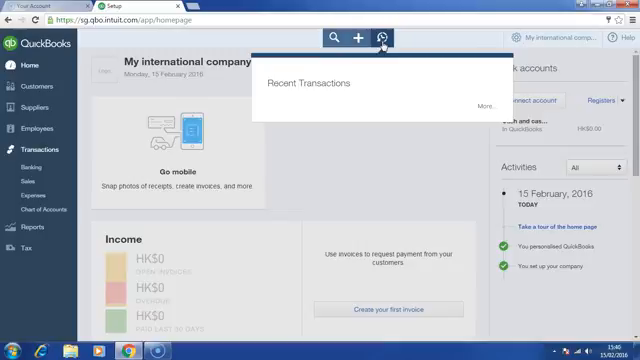
{"action": "left_click", "coordinate": [357, 37]}
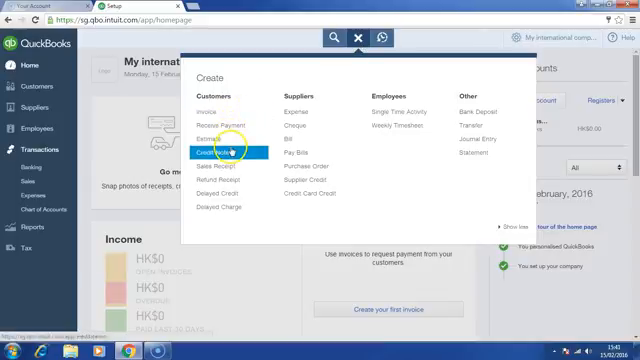
{"action": "mouse_move", "coordinate": [295, 138]}
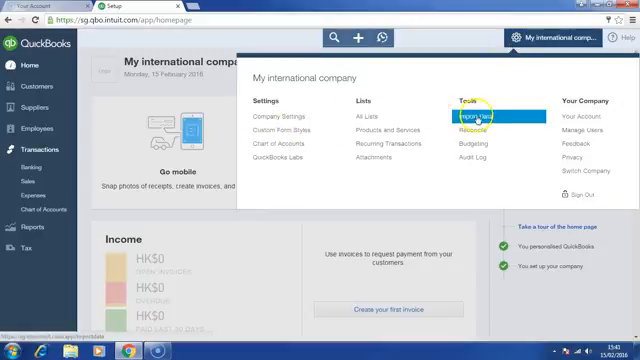
{"action": "mouse_move", "coordinate": [478, 131]}
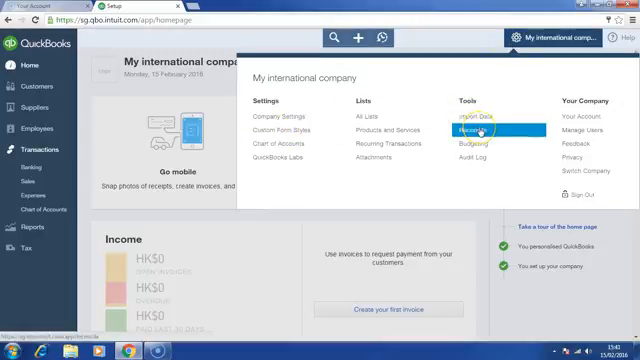
{"action": "mouse_move", "coordinate": [480, 159]}
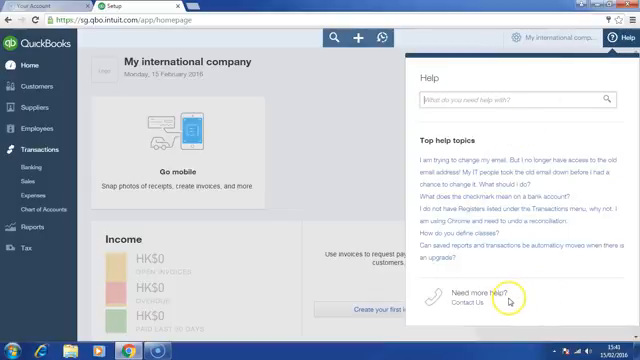
{"action": "mouse_move", "coordinate": [477, 307]}
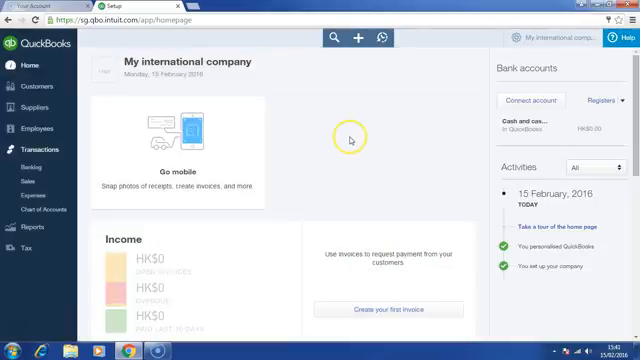
{"action": "mouse_move", "coordinate": [338, 168]}
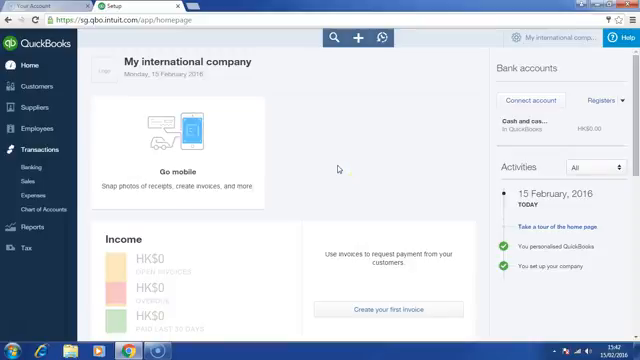
{"action": "mouse_move", "coordinate": [427, 92]}
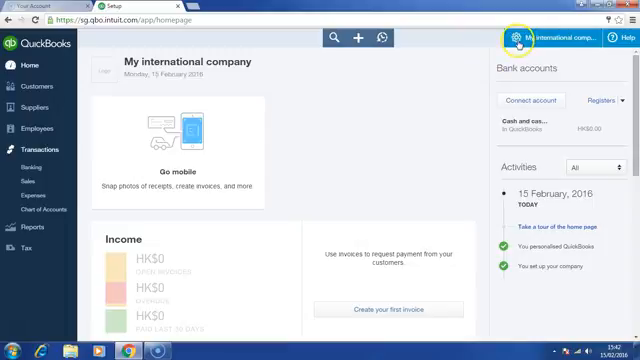
Step: Turn on class and location tracking in Company Settings and save
{"action": "left_click", "coordinate": [511, 37]}
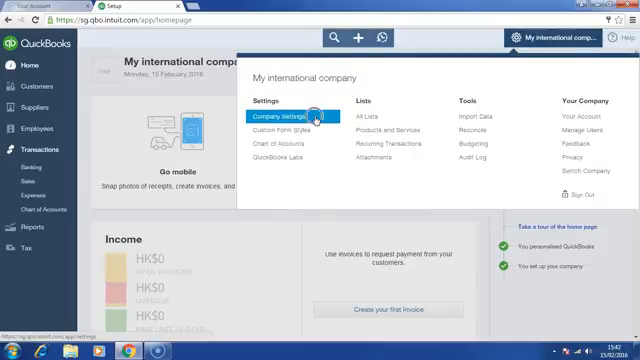
{"action": "left_click", "coordinate": [283, 116]}
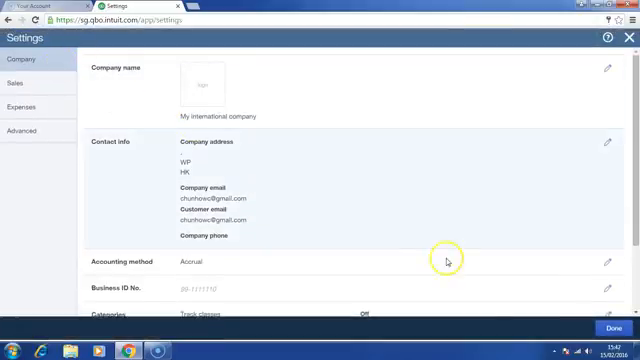
{"action": "scroll", "scroll_direction": "down", "scroll_amount": 3}
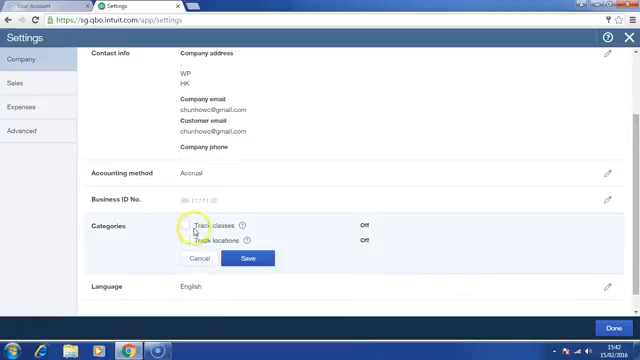
{"action": "left_click", "coordinate": [184, 232]}
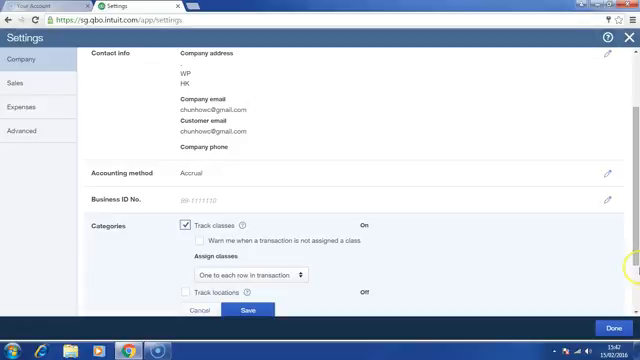
{"action": "scroll", "scroll_direction": "down", "scroll_amount": 3}
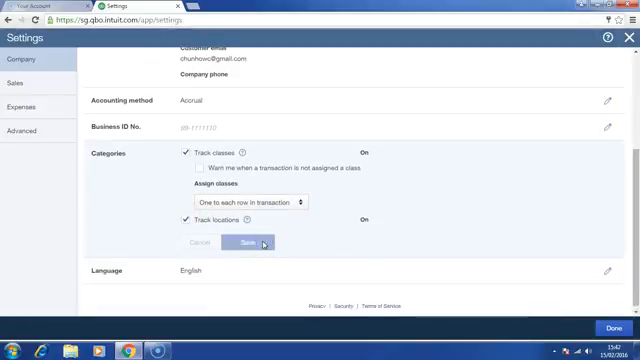
{"action": "left_click", "coordinate": [246, 244]}
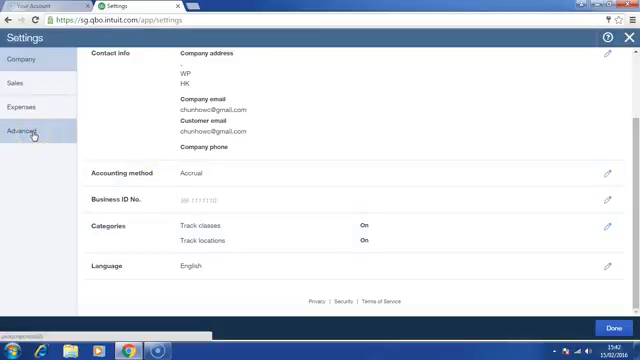
Step: In Advanced settings, add the timesheet service field and enable multicurrency with Hong Kong Dollar
{"action": "left_click", "coordinate": [23, 130]}
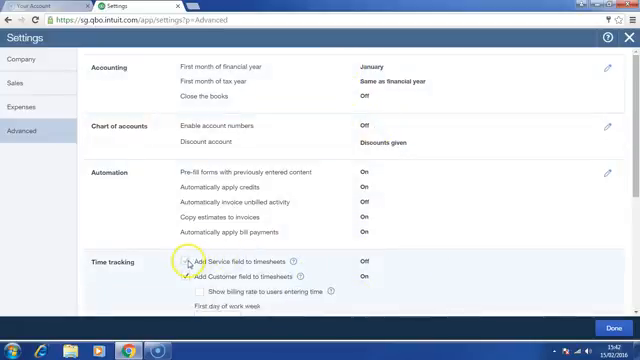
{"action": "left_click", "coordinate": [185, 261]}
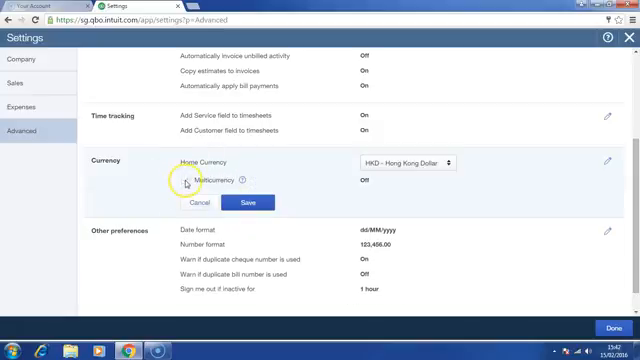
{"action": "left_click", "coordinate": [170, 181]}
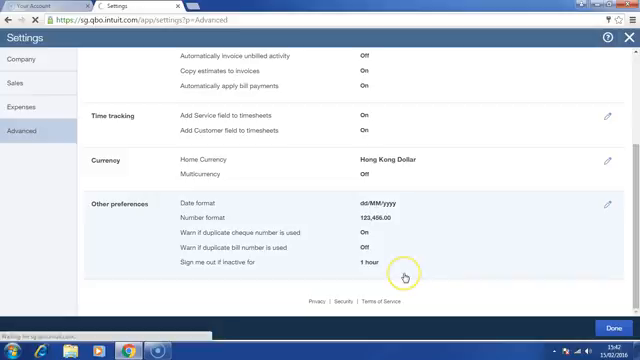
{"action": "mouse_move", "coordinate": [493, 314]}
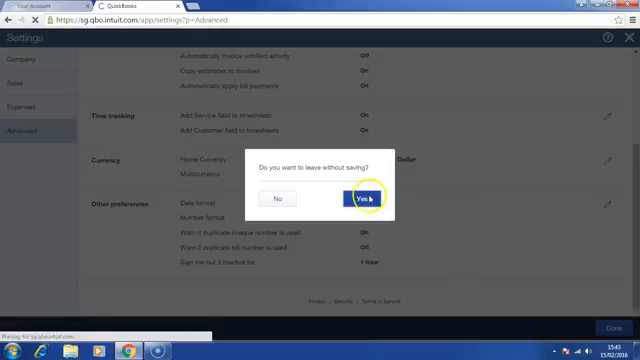
{"action": "left_click", "coordinate": [355, 198]}
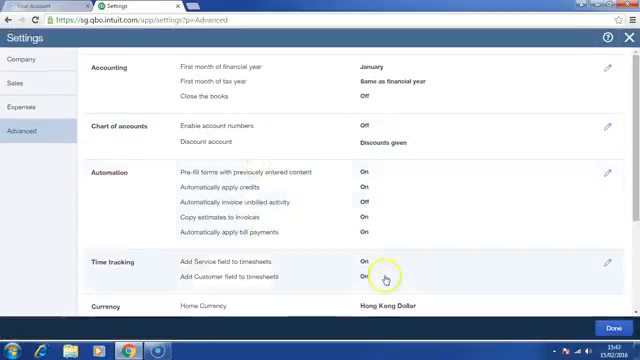
{"action": "scroll", "scroll_direction": "down", "scroll_amount": 3}
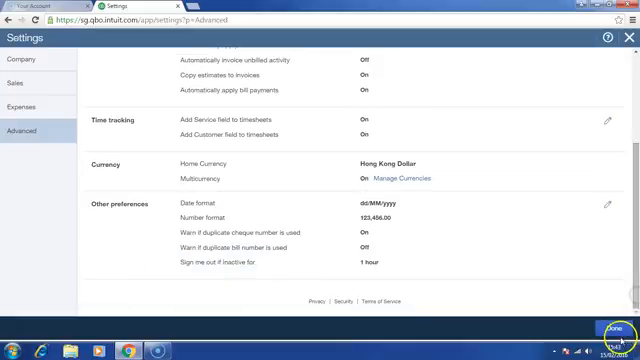
{"action": "left_click", "coordinate": [611, 327]}
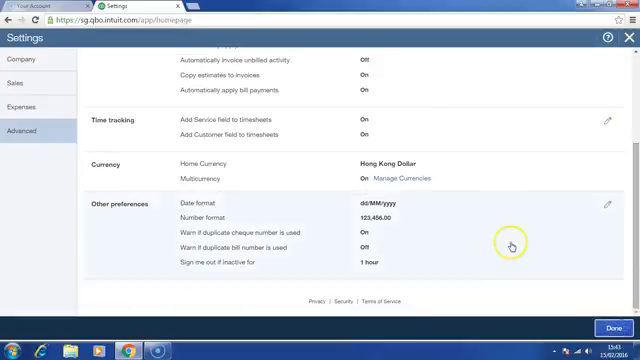